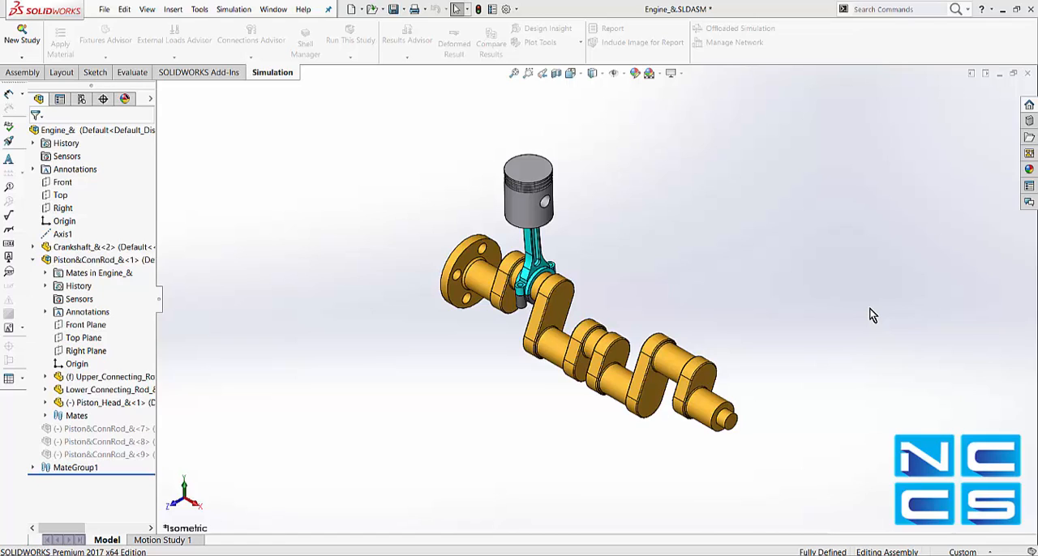
mouse_move(746, 279)
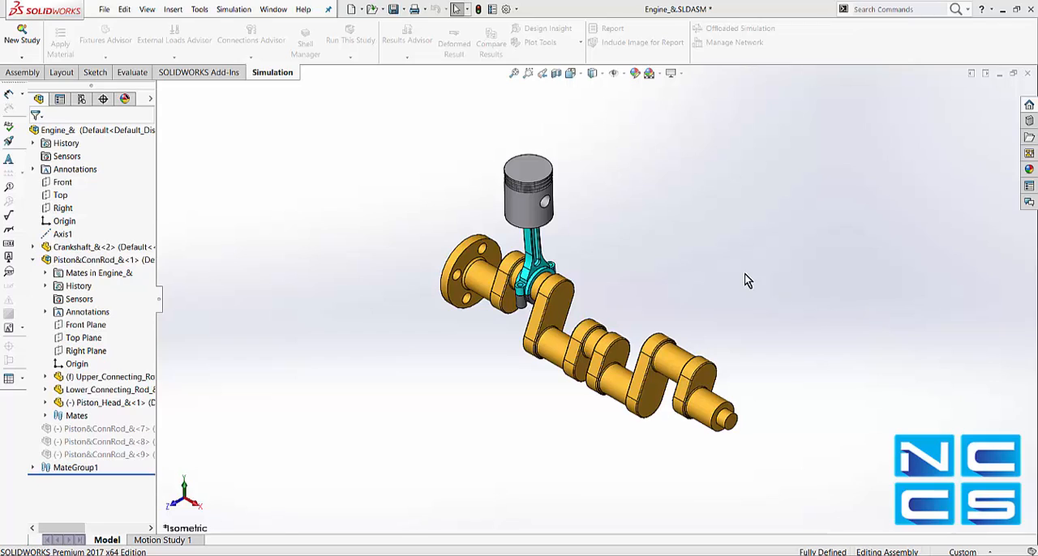
mouse_move(395, 117)
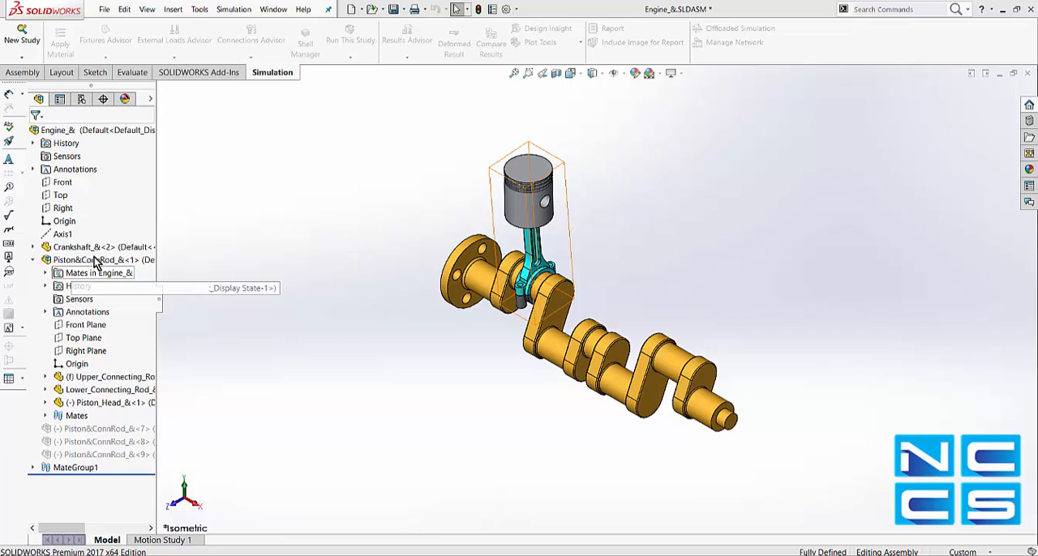
Step: Highlight the crankshaft, the piston-rod subassembly and the piston head part in the model
click(84, 247)
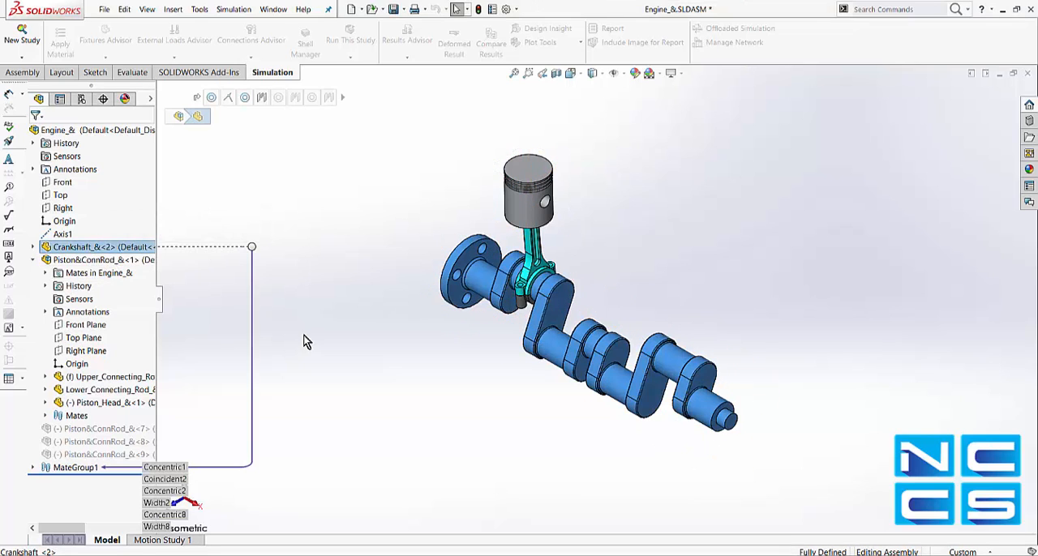
click(94, 259)
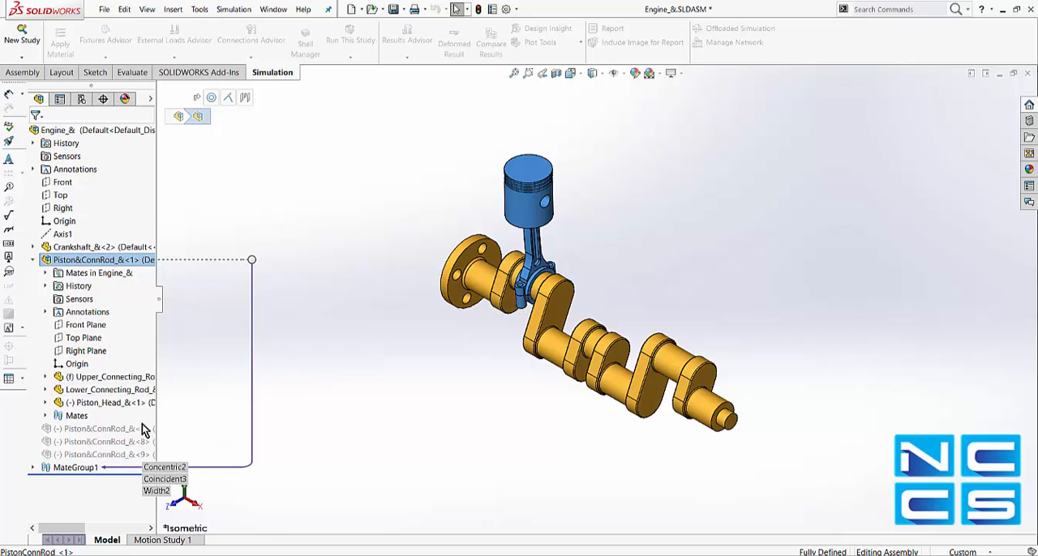
click(105, 402)
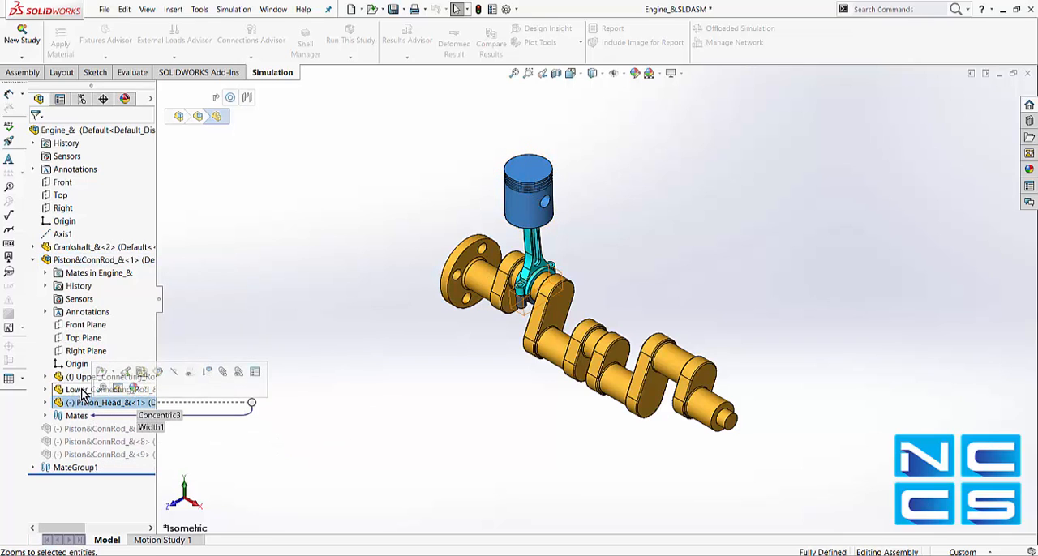
click(114, 376)
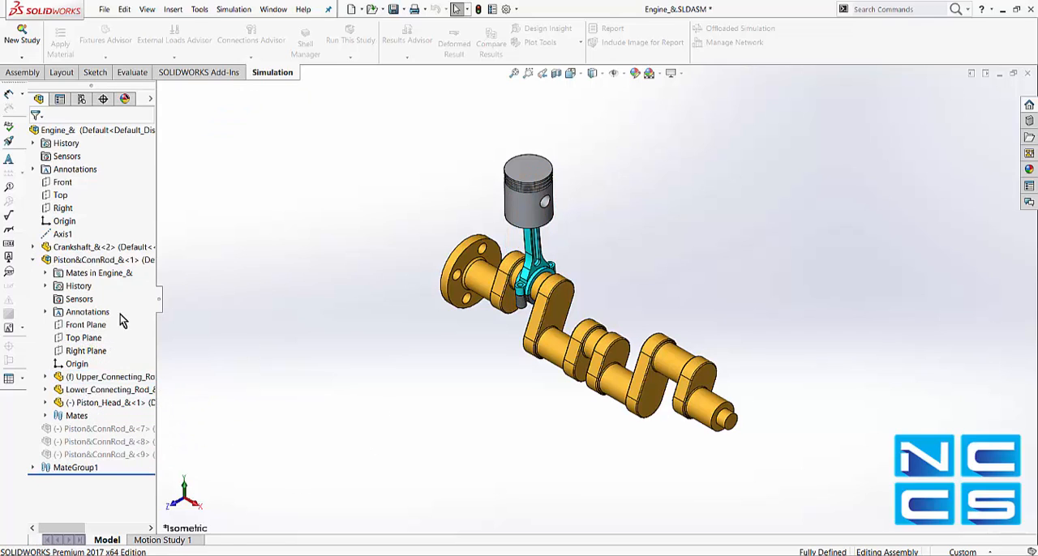
mouse_move(263, 293)
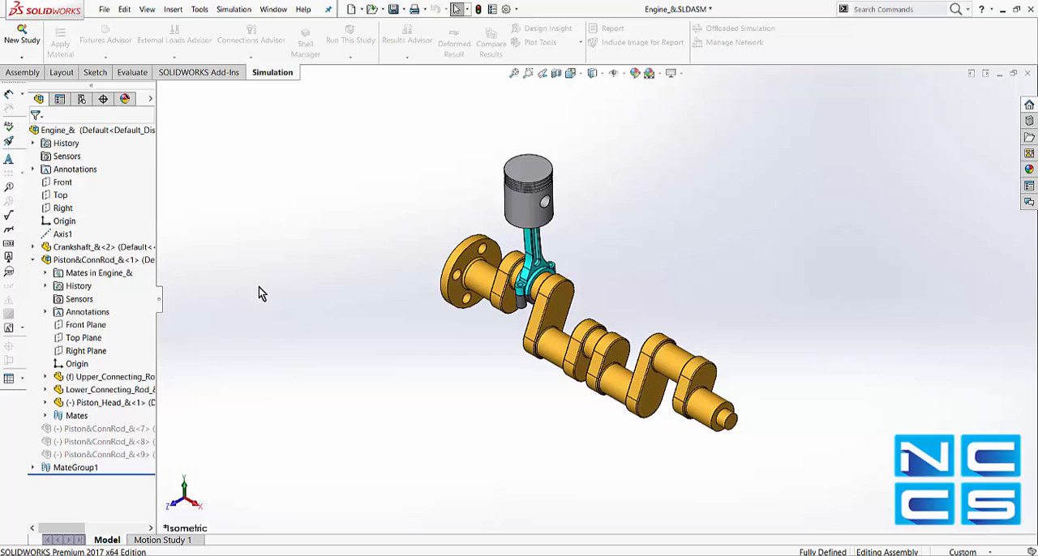
mouse_move(467, 373)
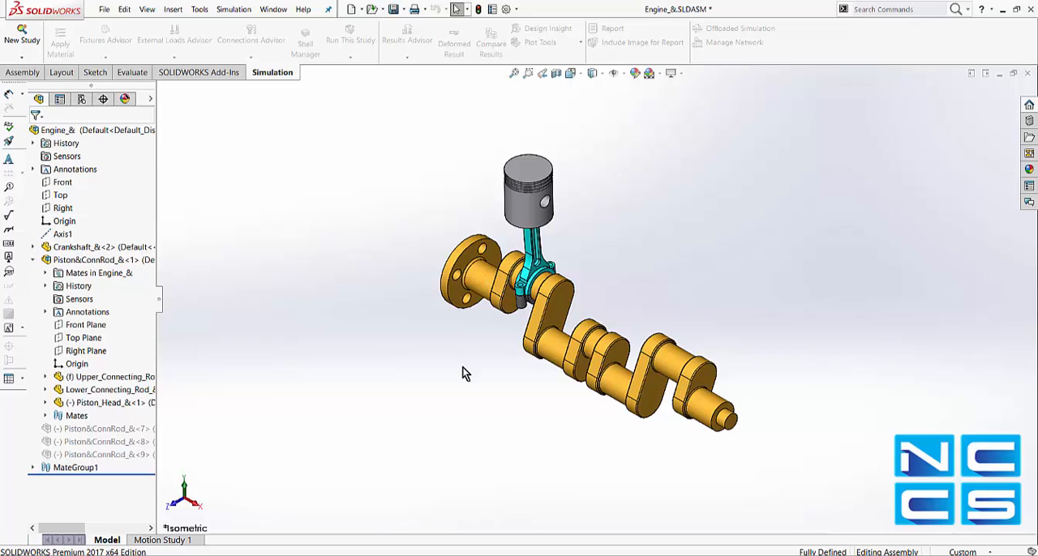
click(474, 247)
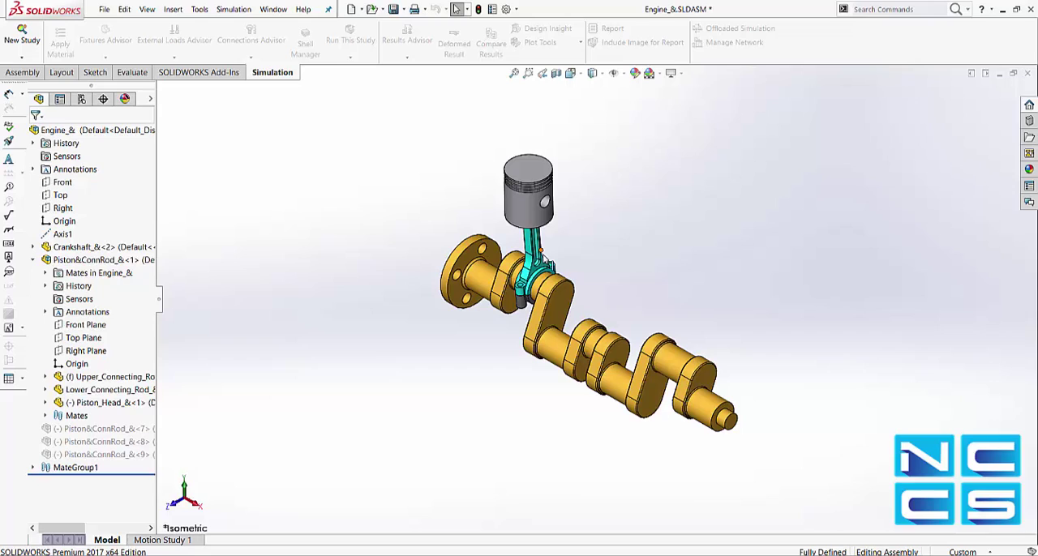
mouse_move(460, 395)
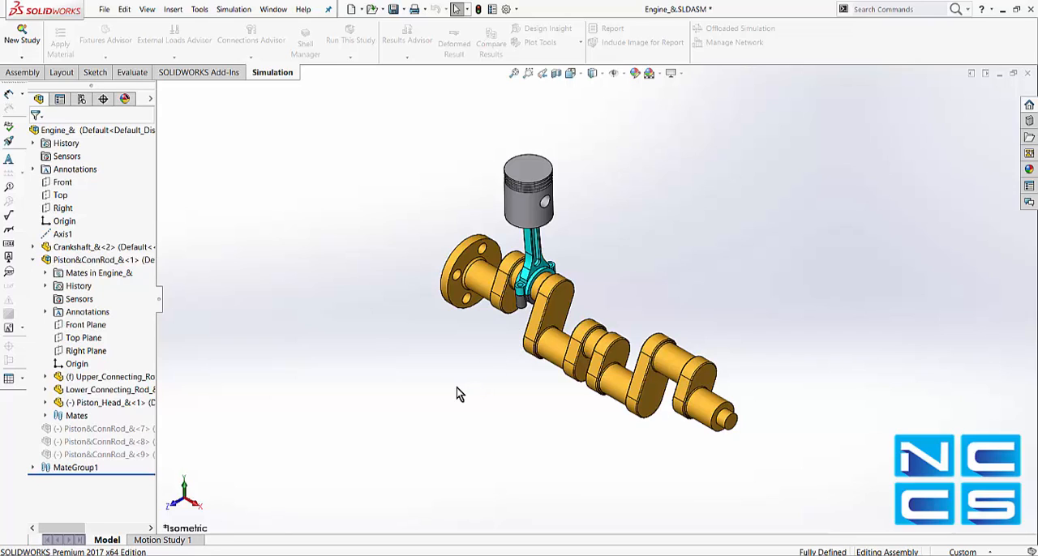
mouse_move(537, 209)
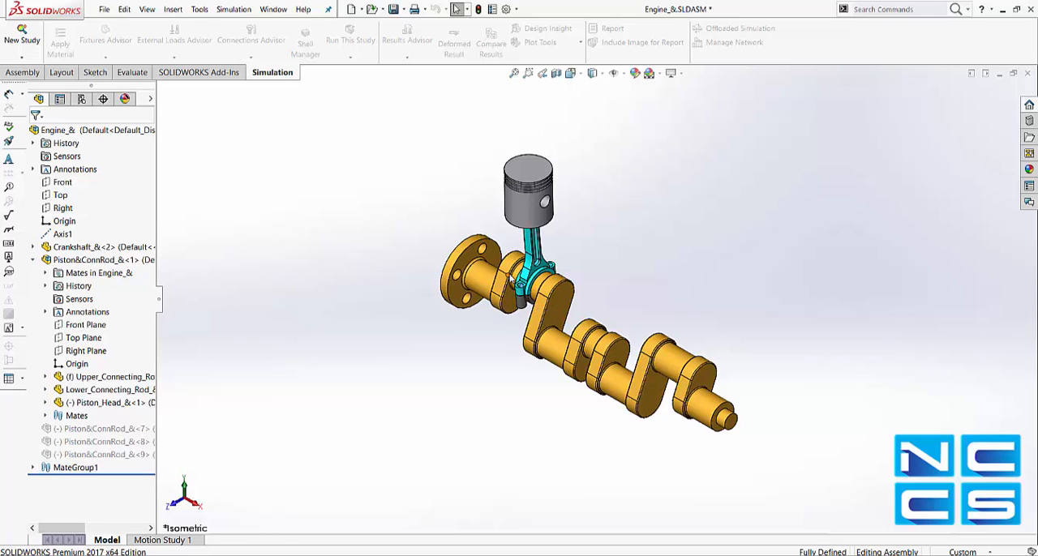
mouse_move(501, 129)
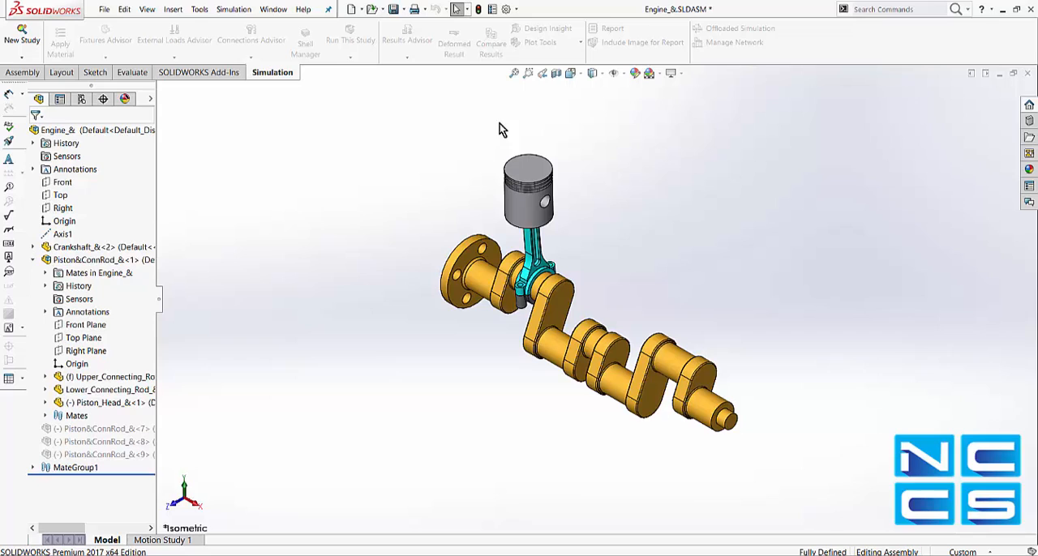
mouse_move(111, 321)
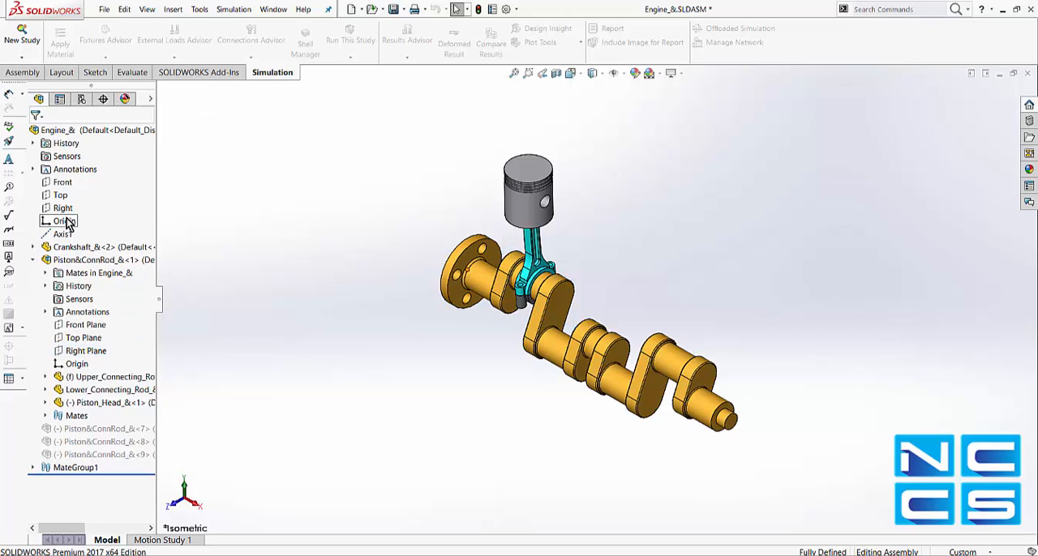
mouse_move(366, 428)
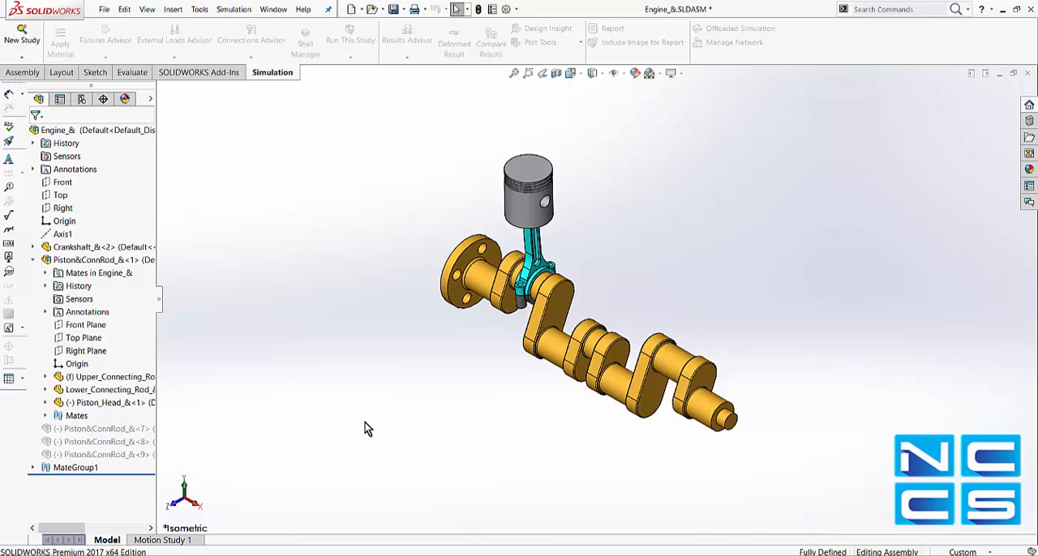
mouse_move(272, 10)
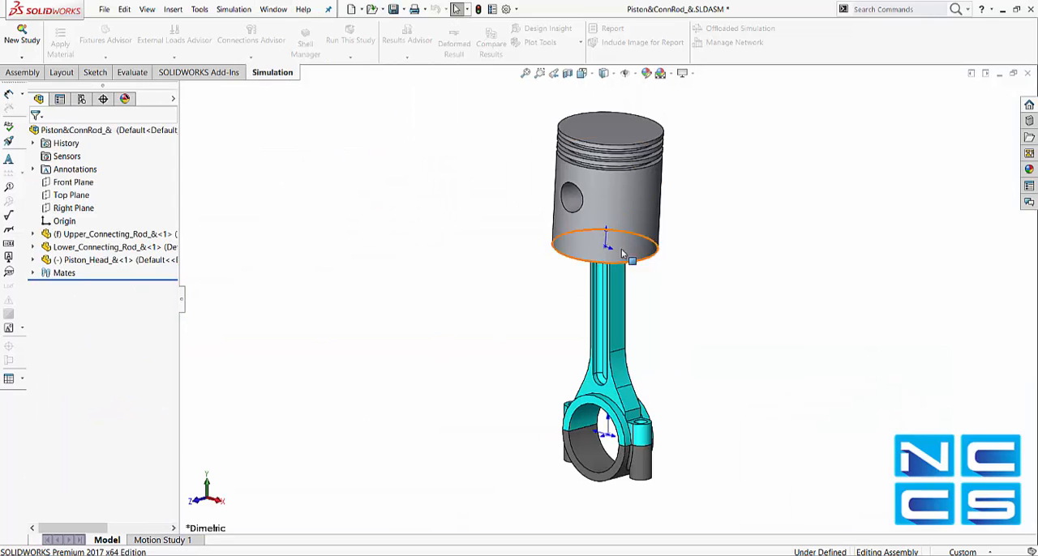
click(620, 187)
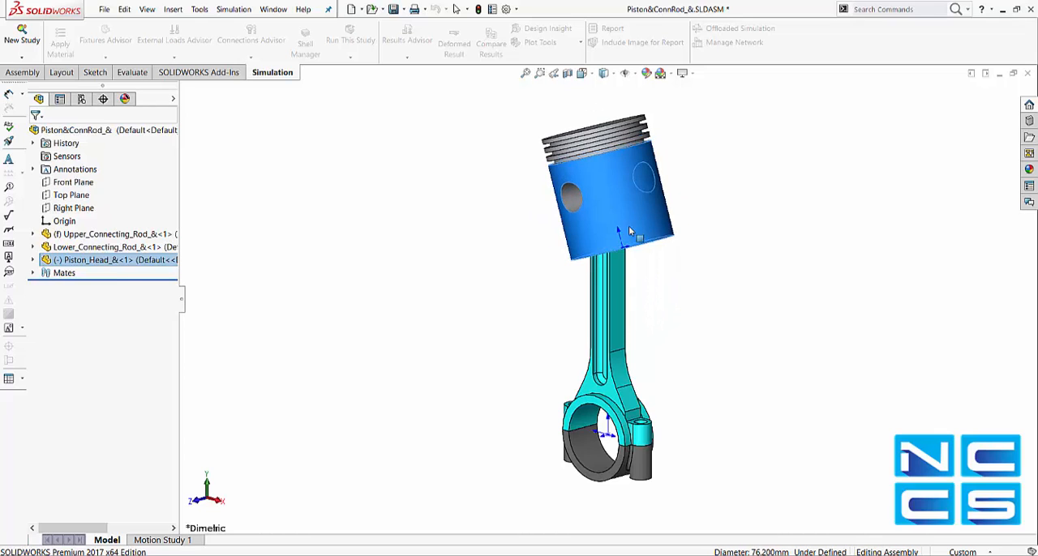
Step: Switch back to the Engine_&.SLDASM window from the Window menu
click(273, 9)
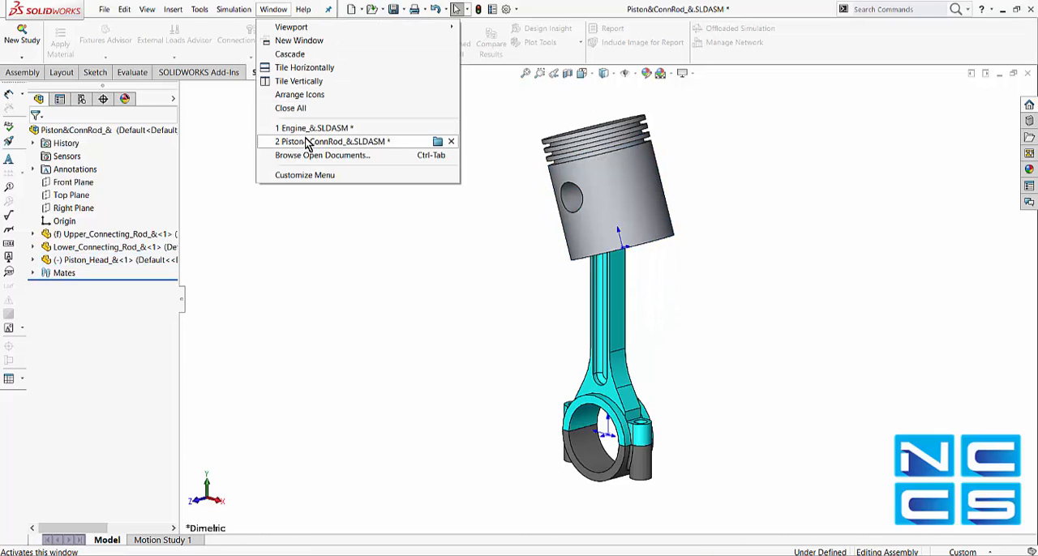
mouse_move(311, 126)
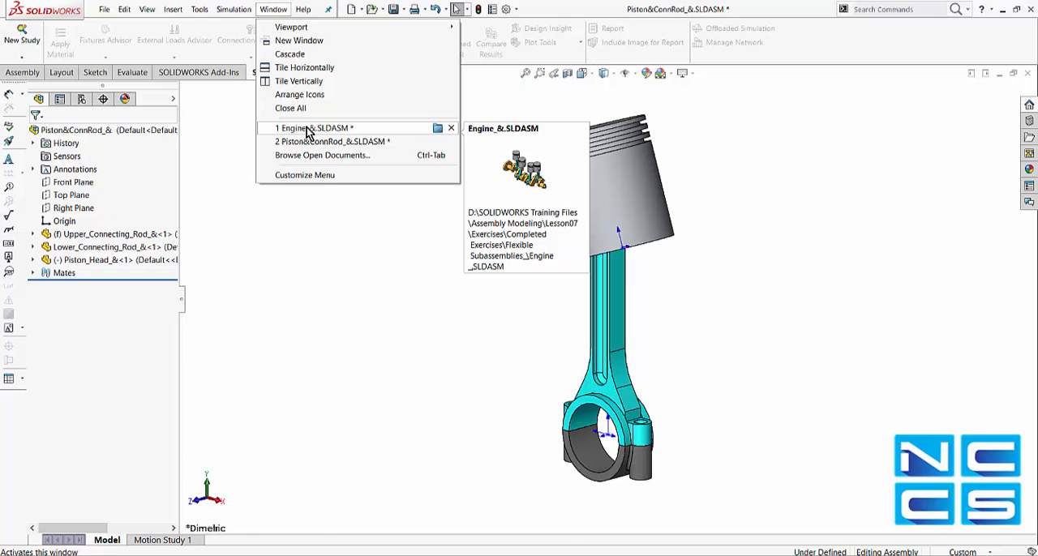
click(315, 128)
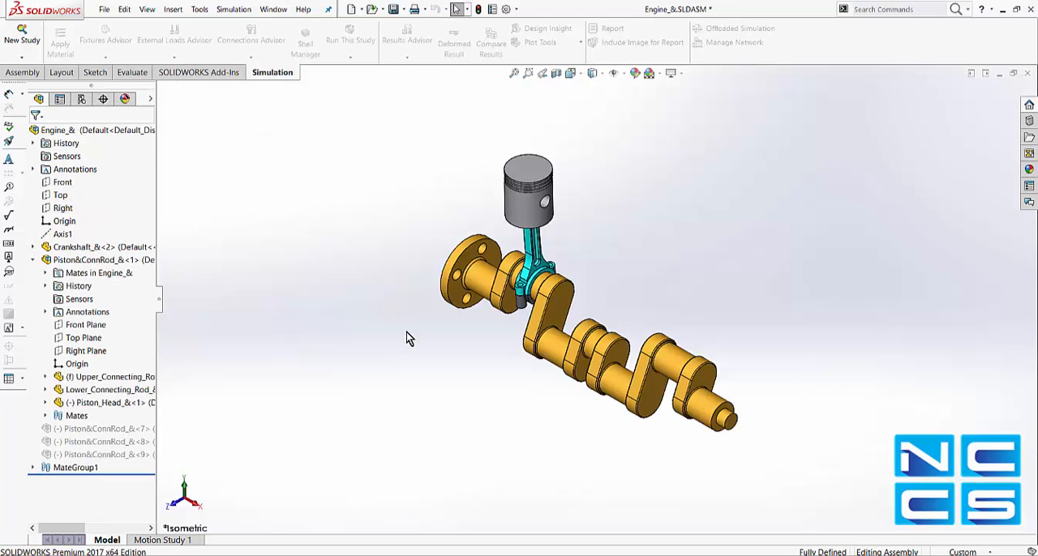
mouse_move(418, 402)
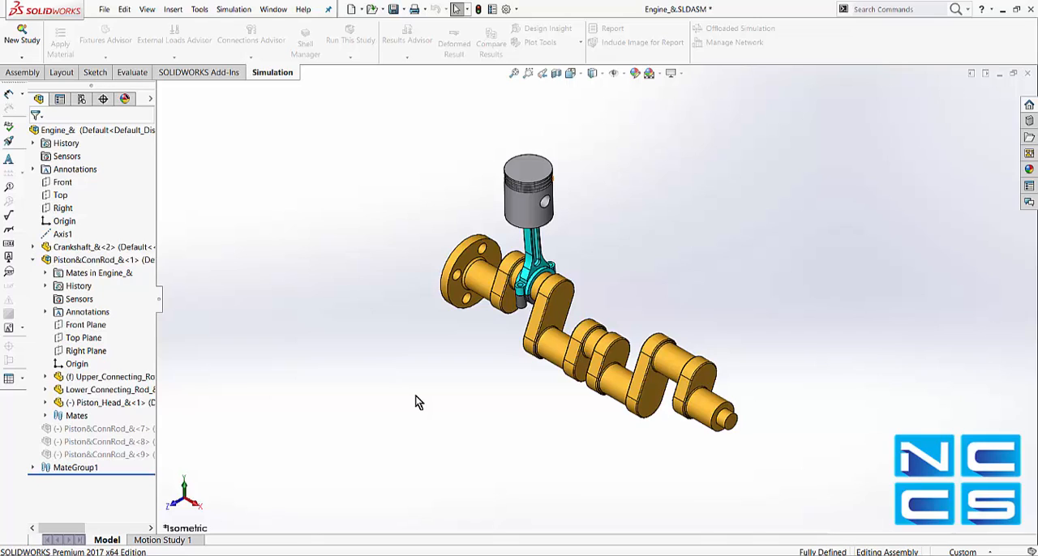
mouse_move(392, 389)
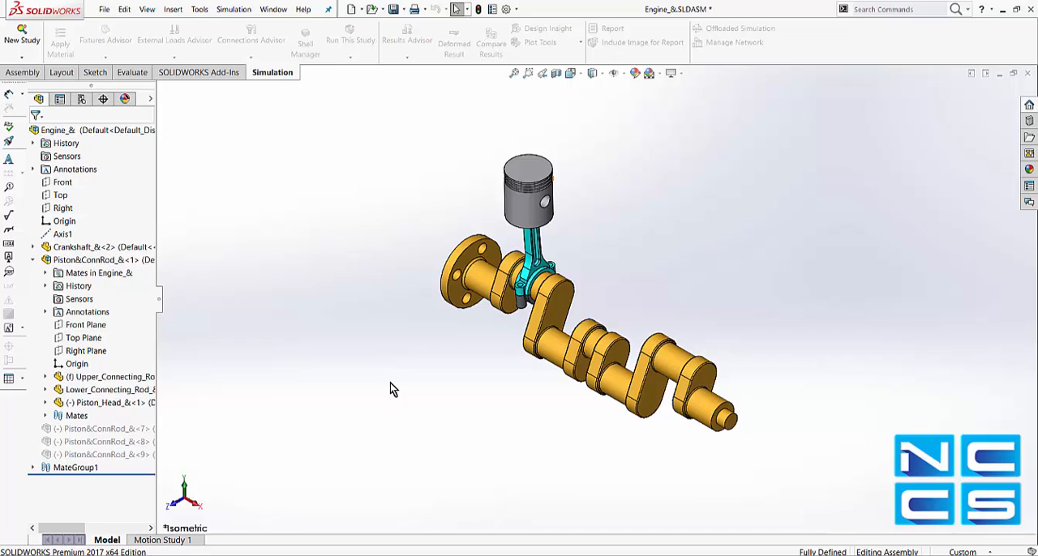
mouse_move(91, 259)
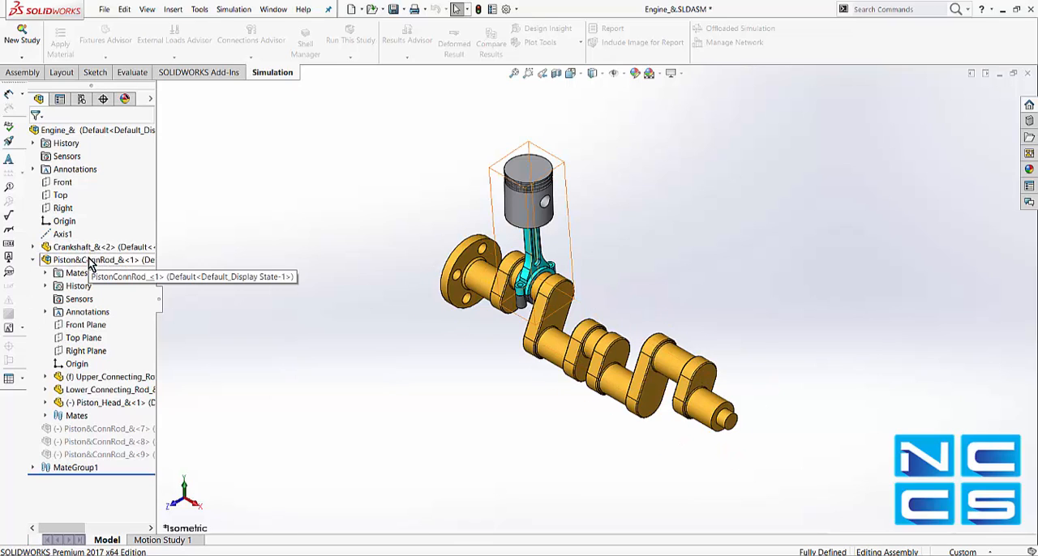
Step: Set Piston&ConnRod_&<1> to Solve as Flexible in its Component Properties
right_click(89, 260)
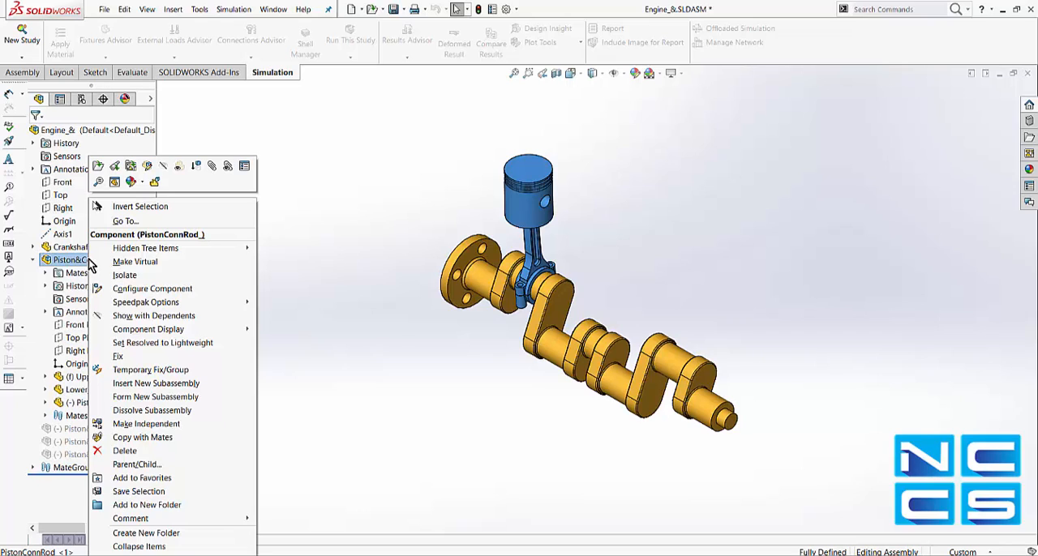
mouse_move(159, 248)
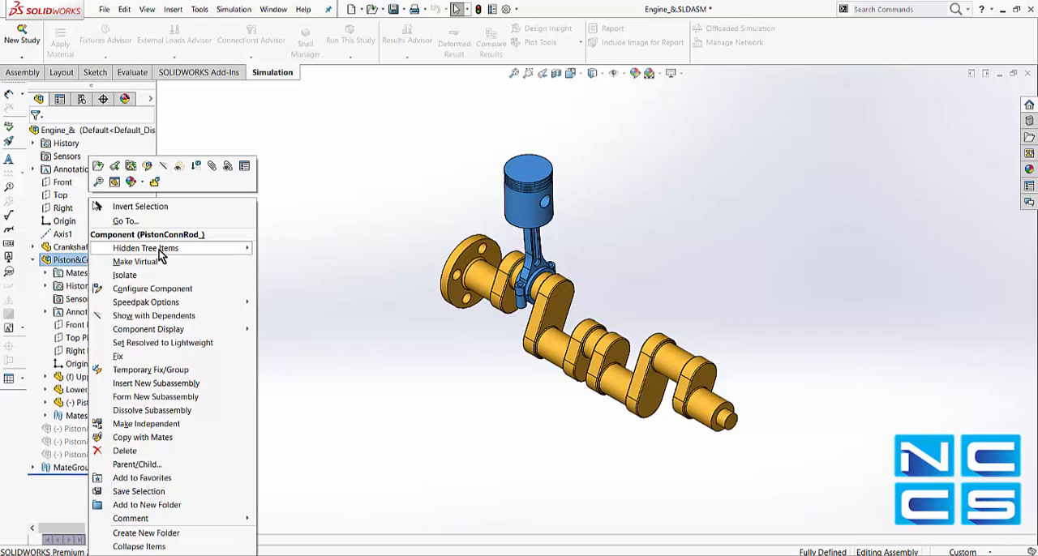
mouse_move(169, 220)
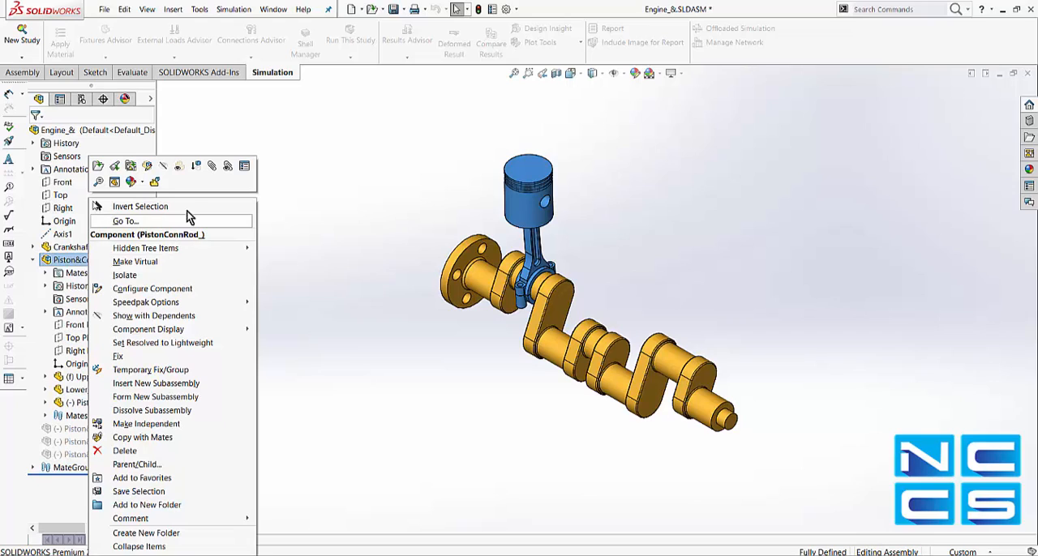
mouse_move(156, 181)
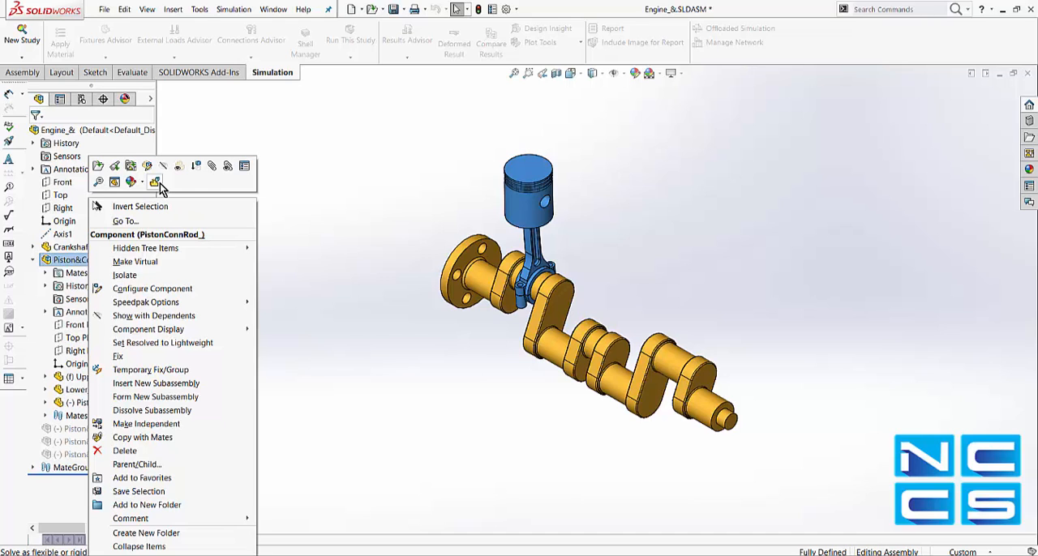
mouse_move(245, 165)
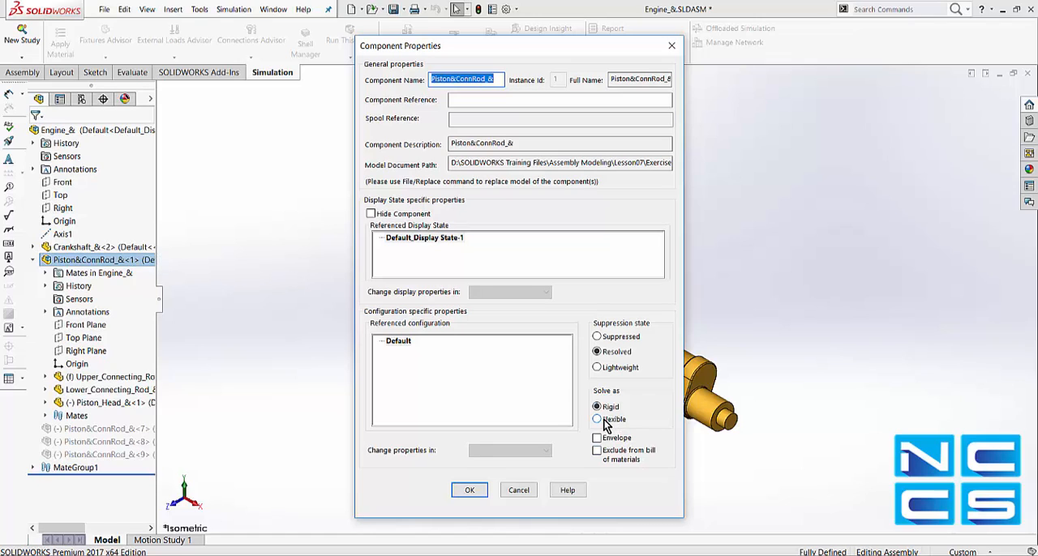
click(596, 418)
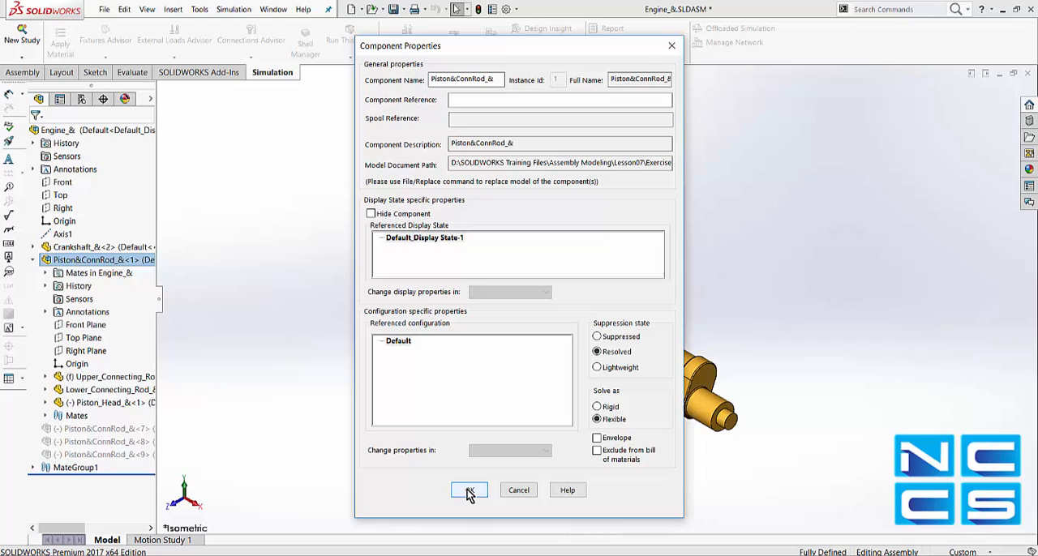
click(468, 490)
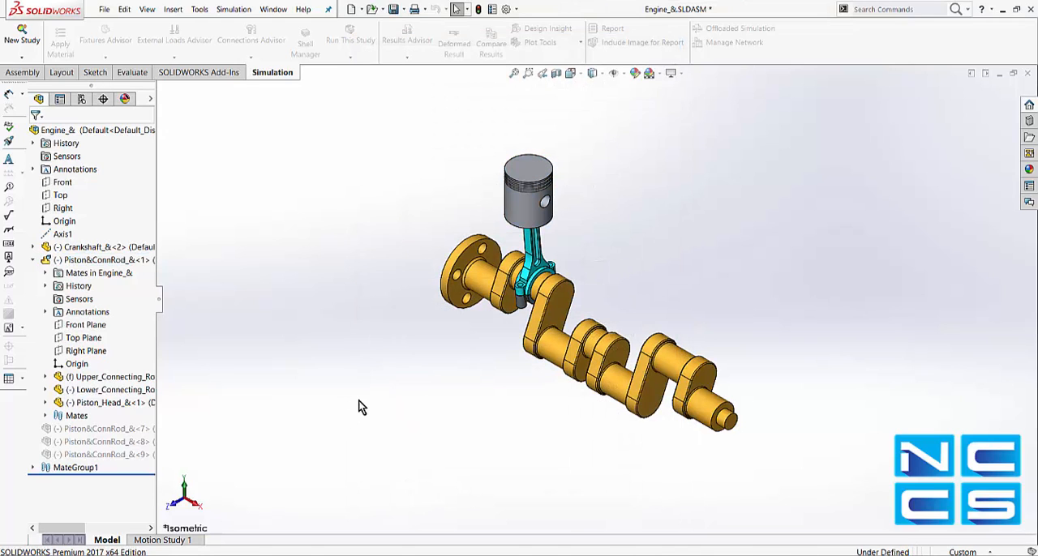
mouse_move(478, 266)
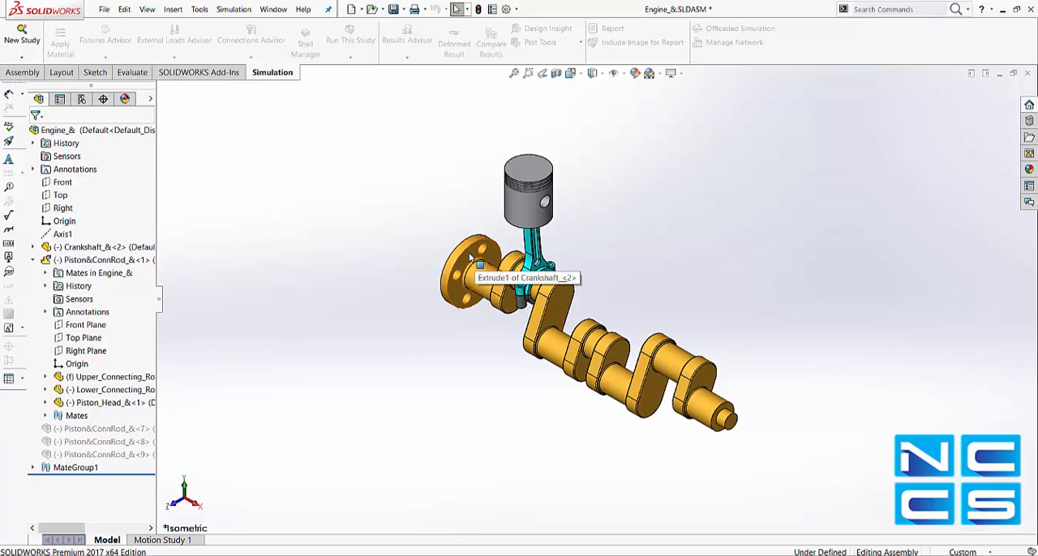
Step: Drag the crankshaft so the flexible piston and connecting rod follow its rotation
click(478, 265)
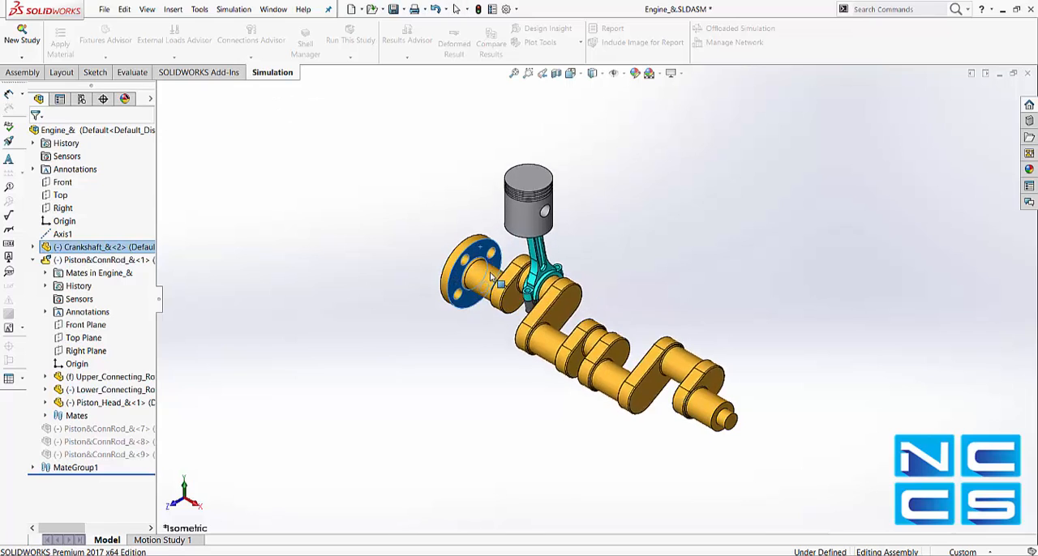
click(106, 259)
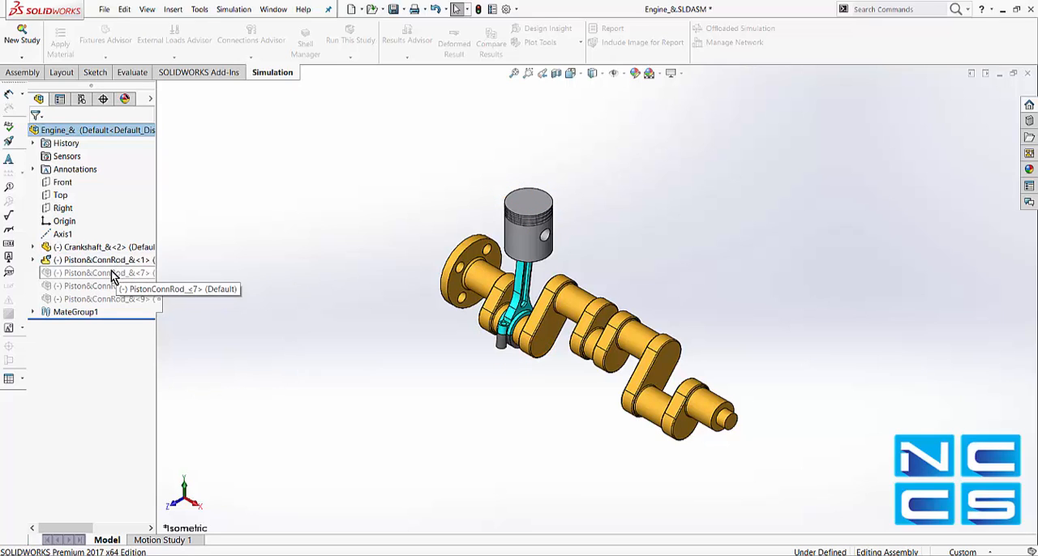
Step: Unsuppress the remaining Piston&ConnRod_& instances so four pistons sit on the crankshaft
click(97, 298)
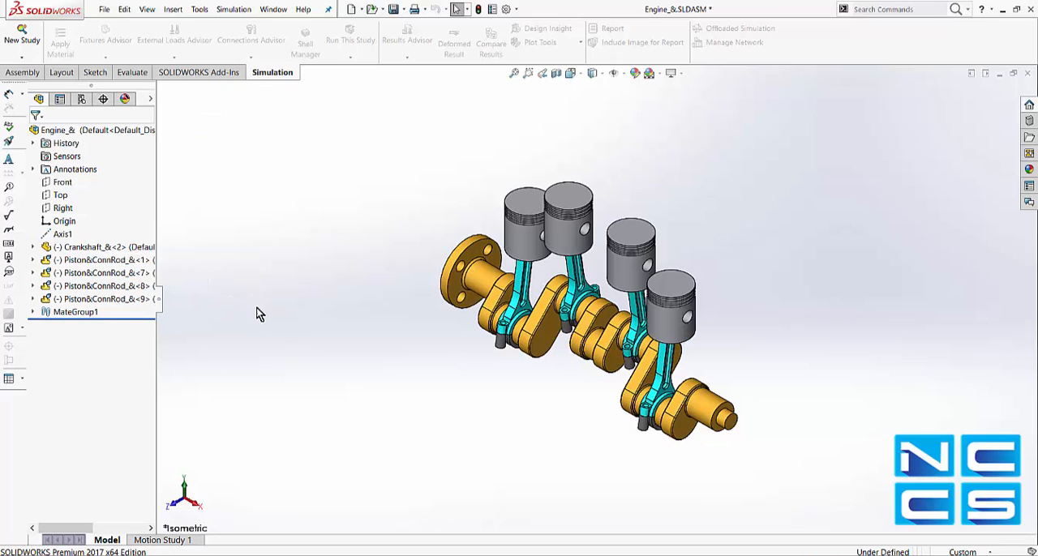
mouse_move(298, 325)
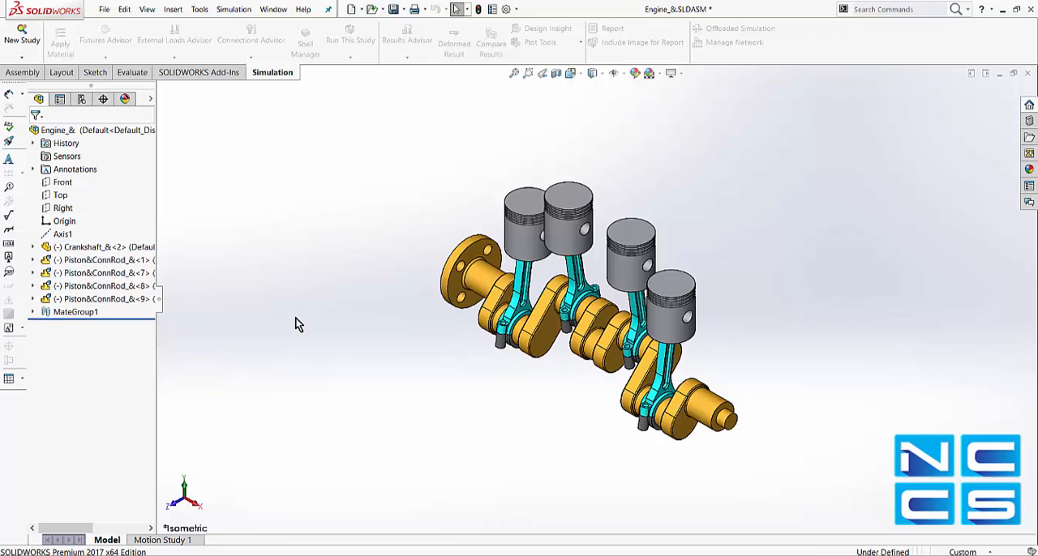